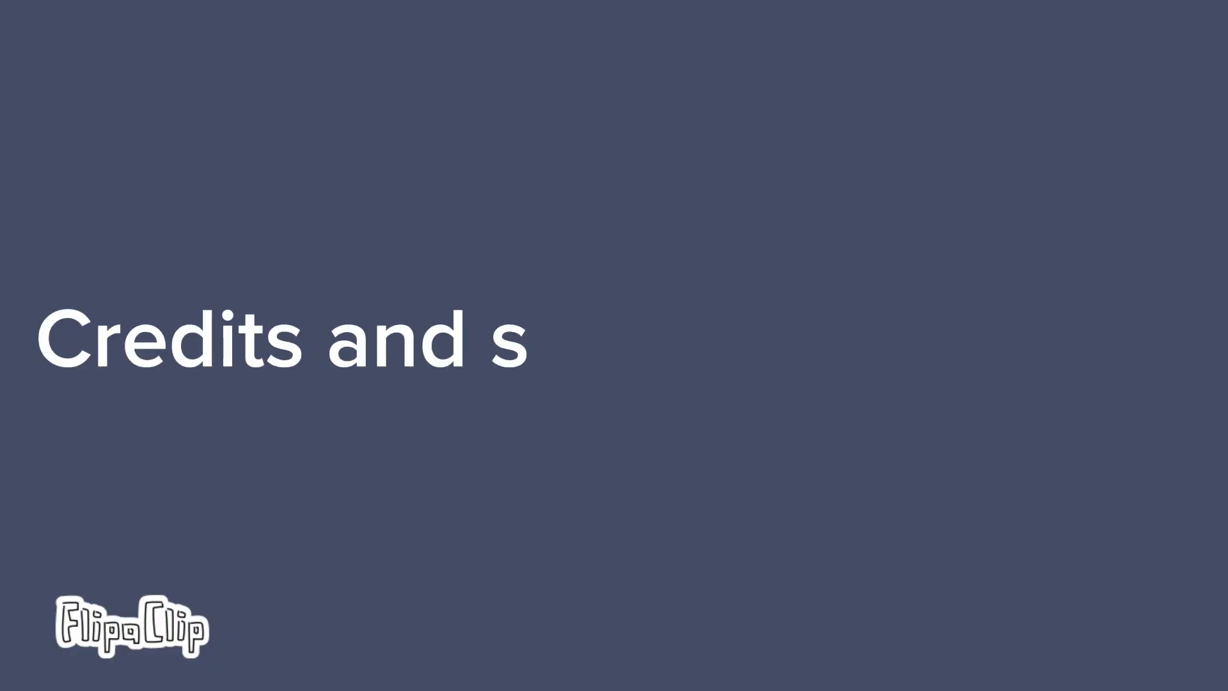
pyautogui.write('uch in discription')
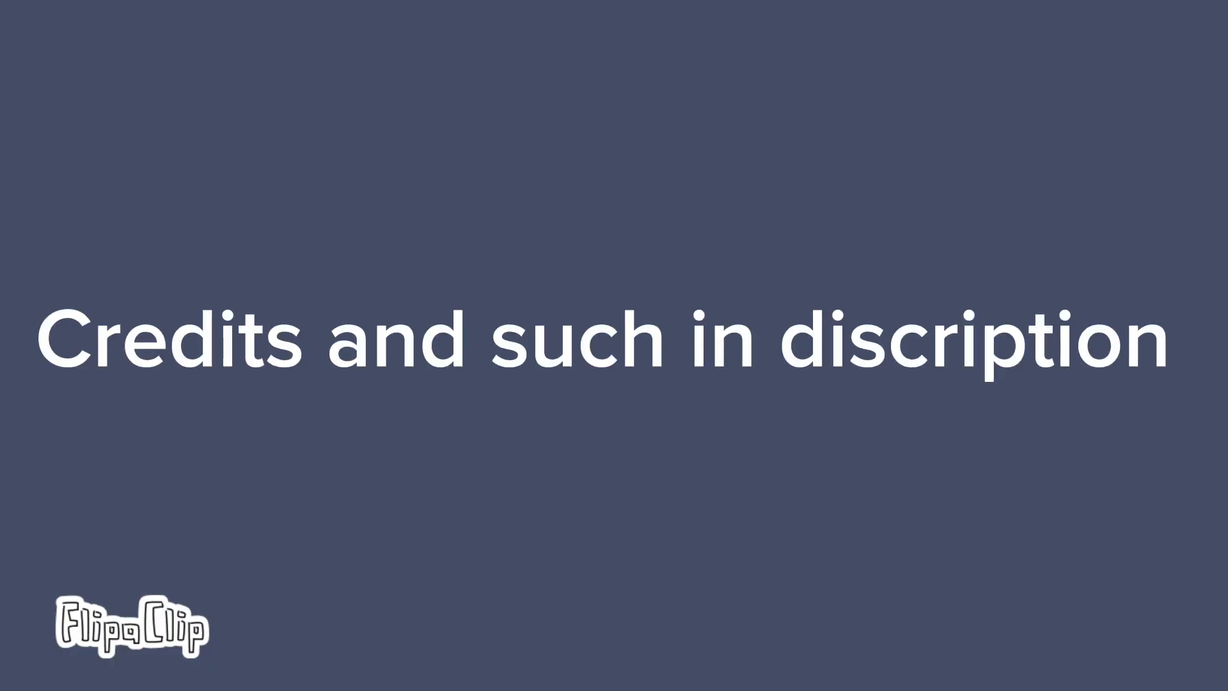